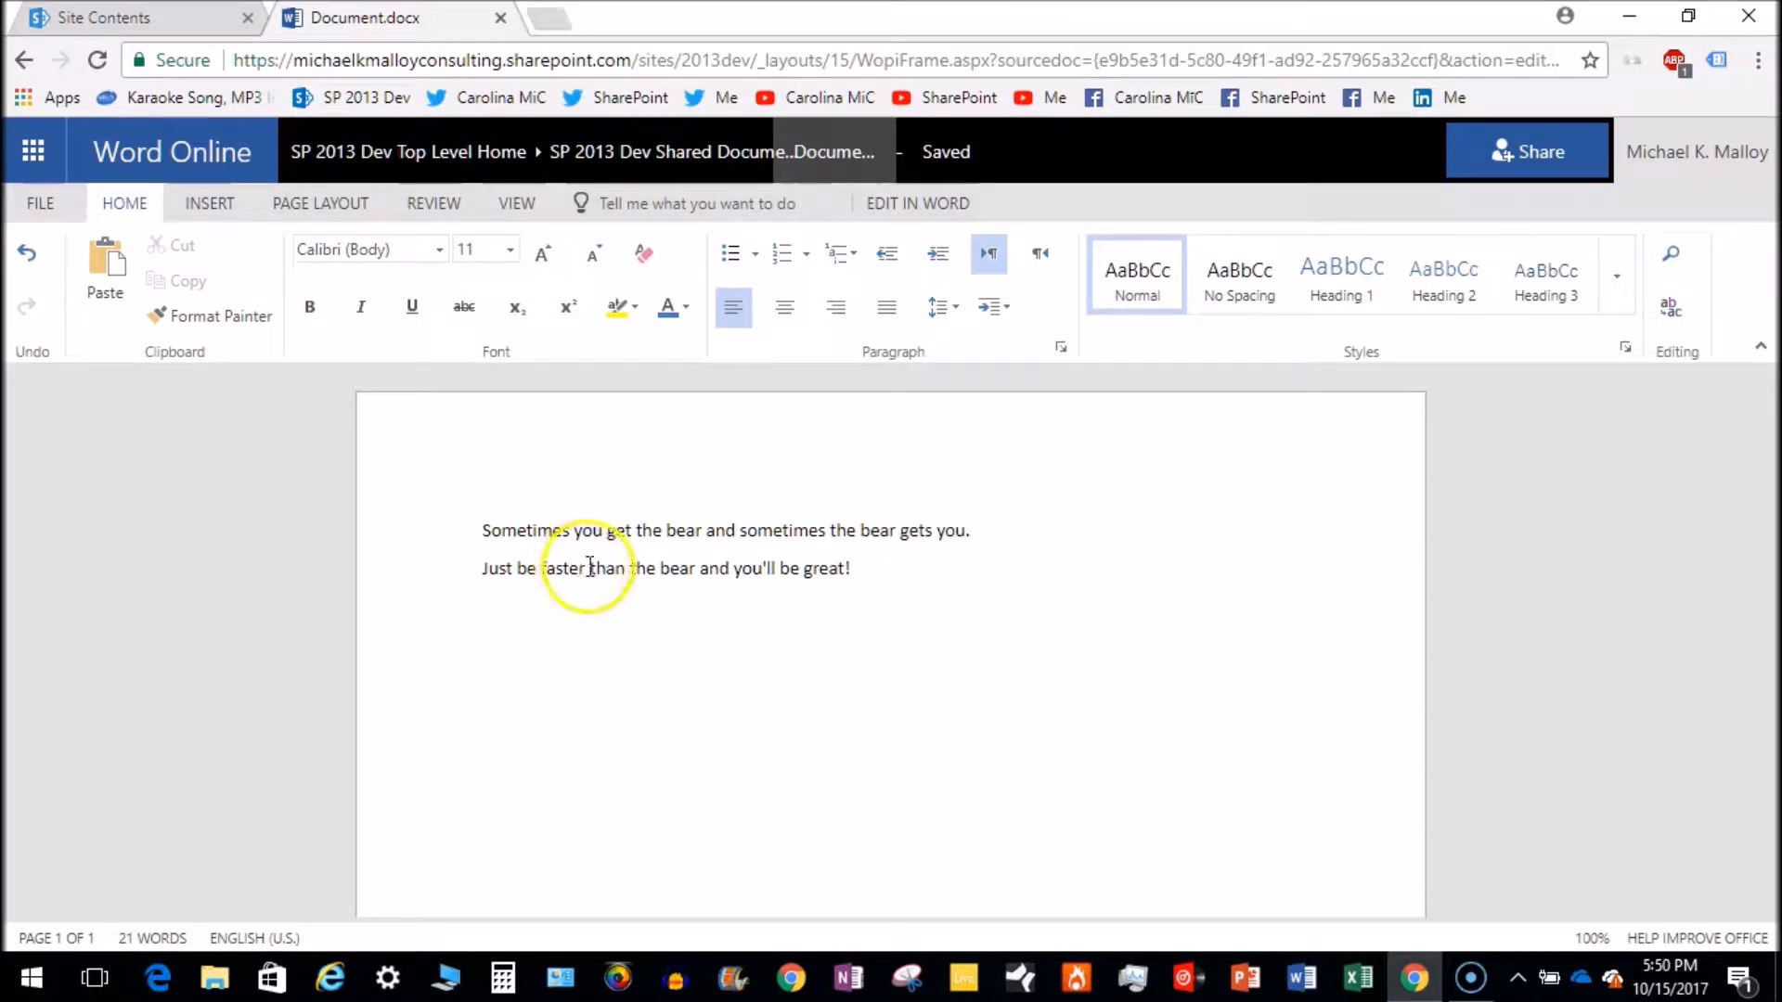
{"action": "mouse_move", "coordinate": [722, 598]}
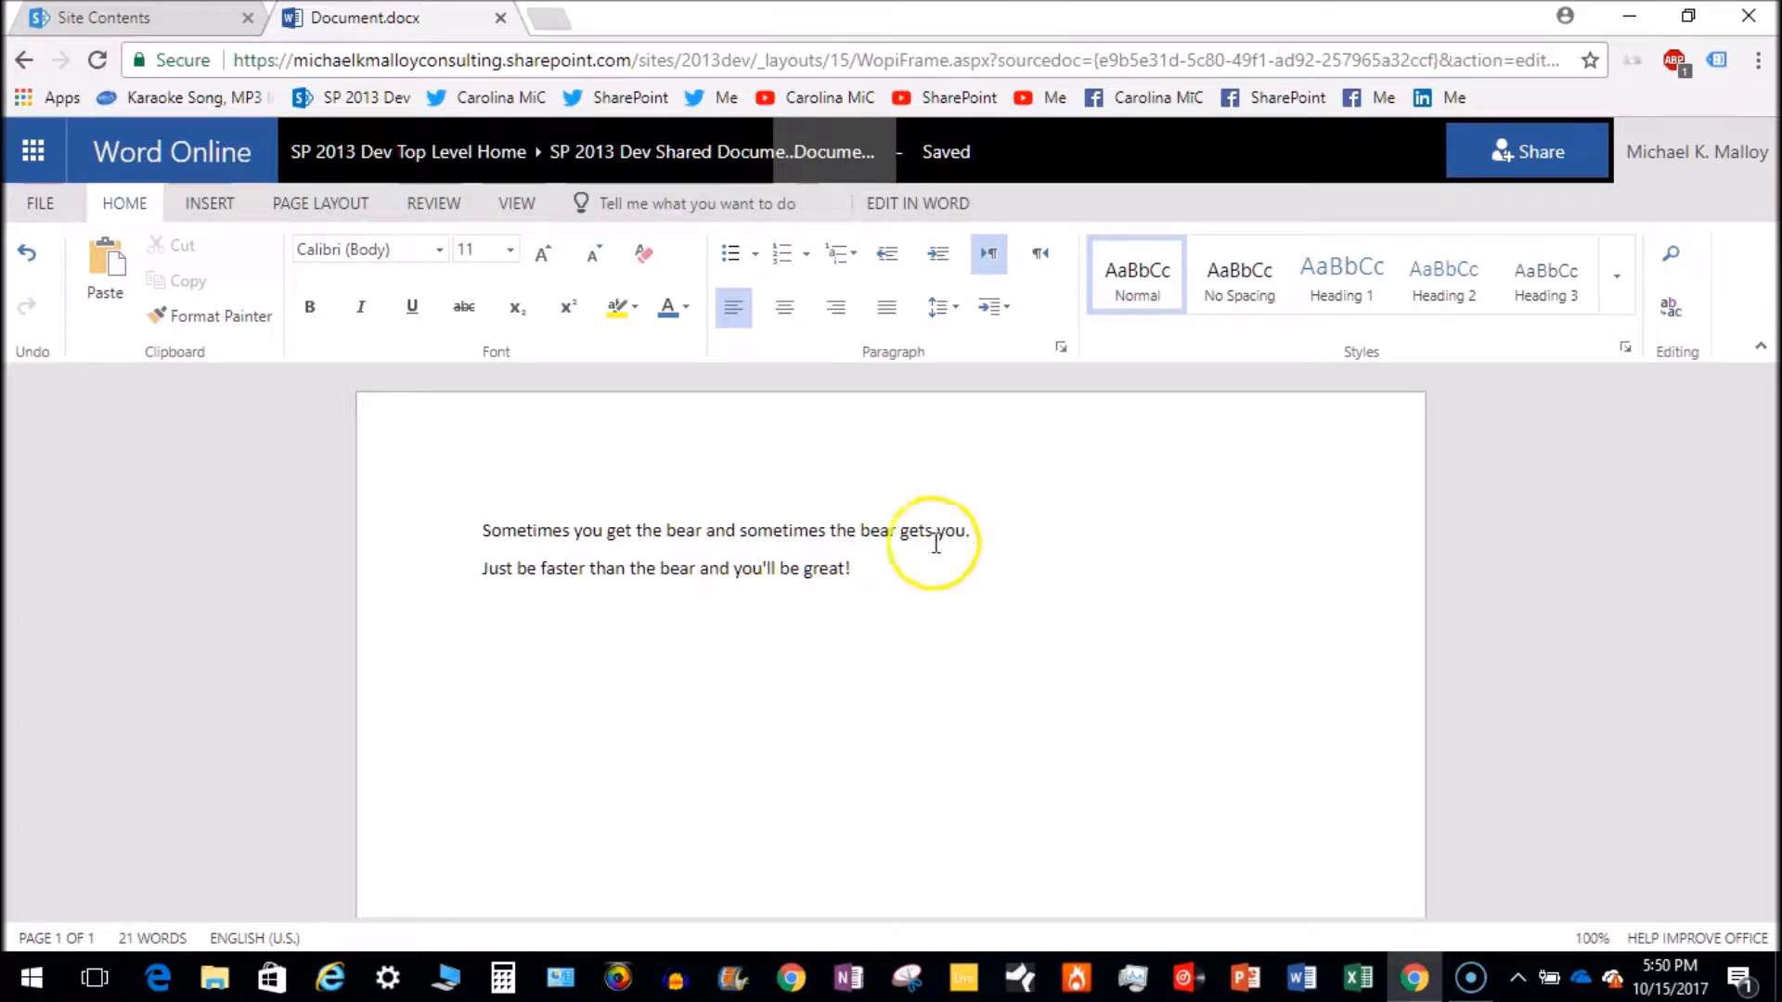
{"action": "mouse_move", "coordinate": [716, 574]}
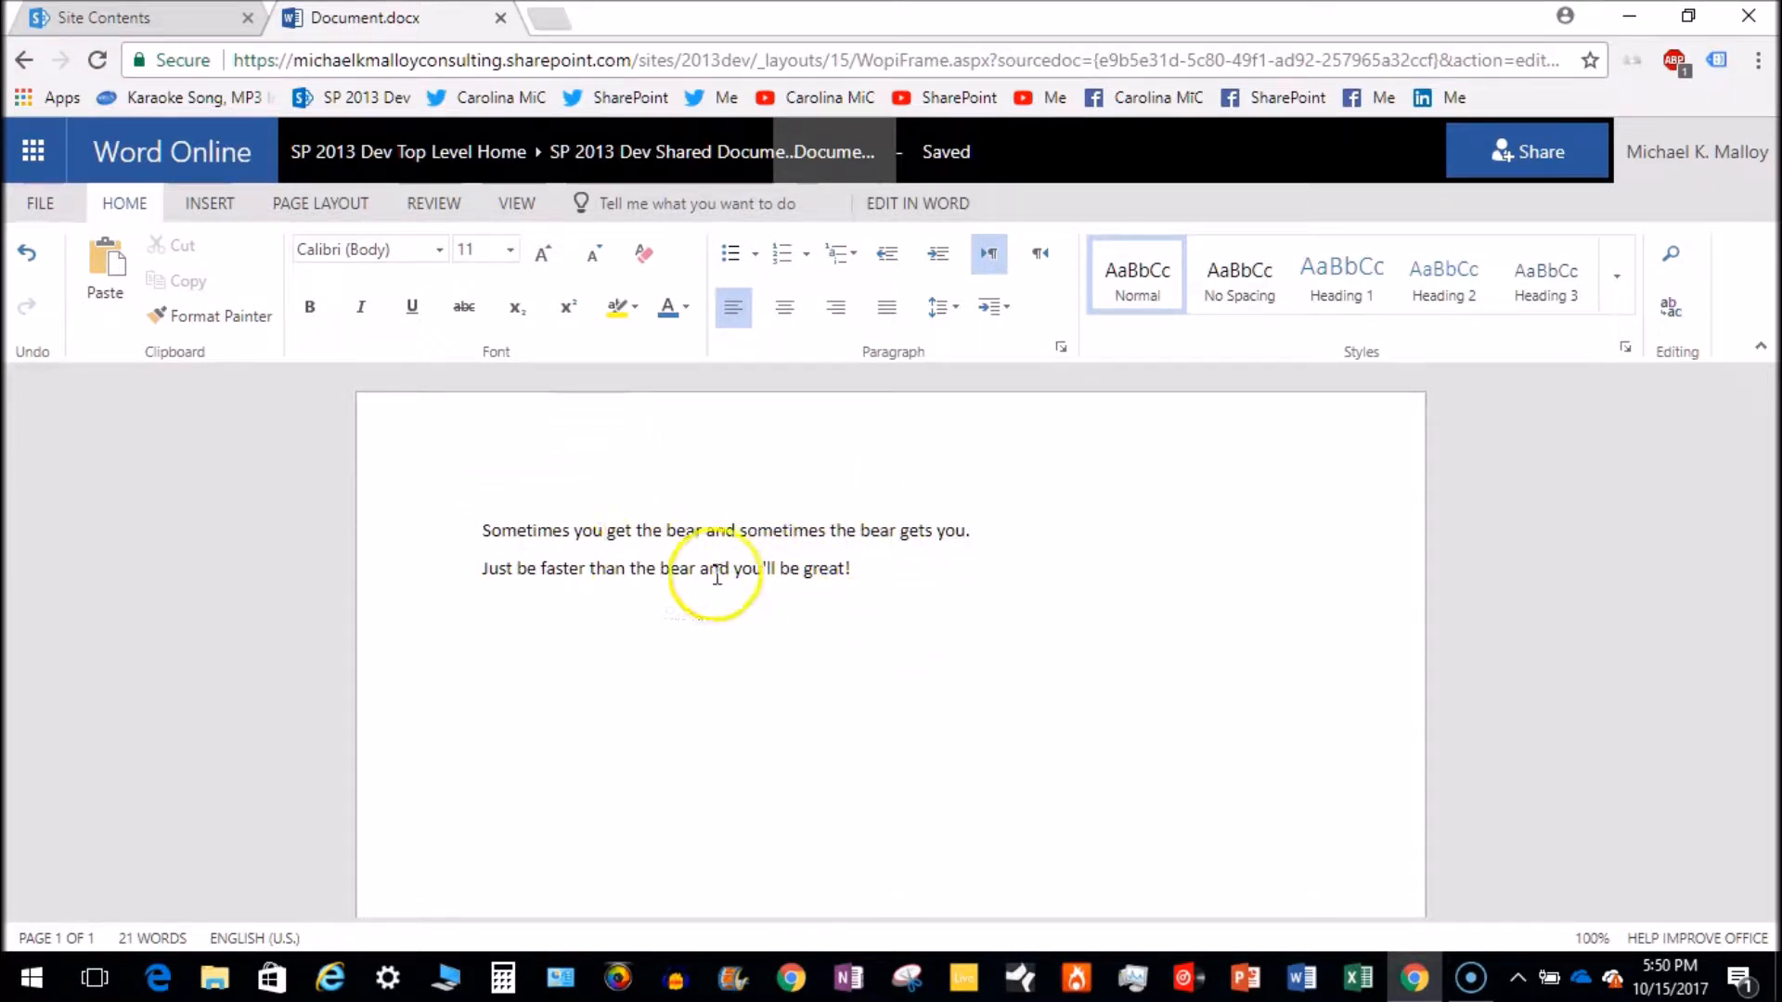
{"action": "mouse_move", "coordinate": [693, 607]}
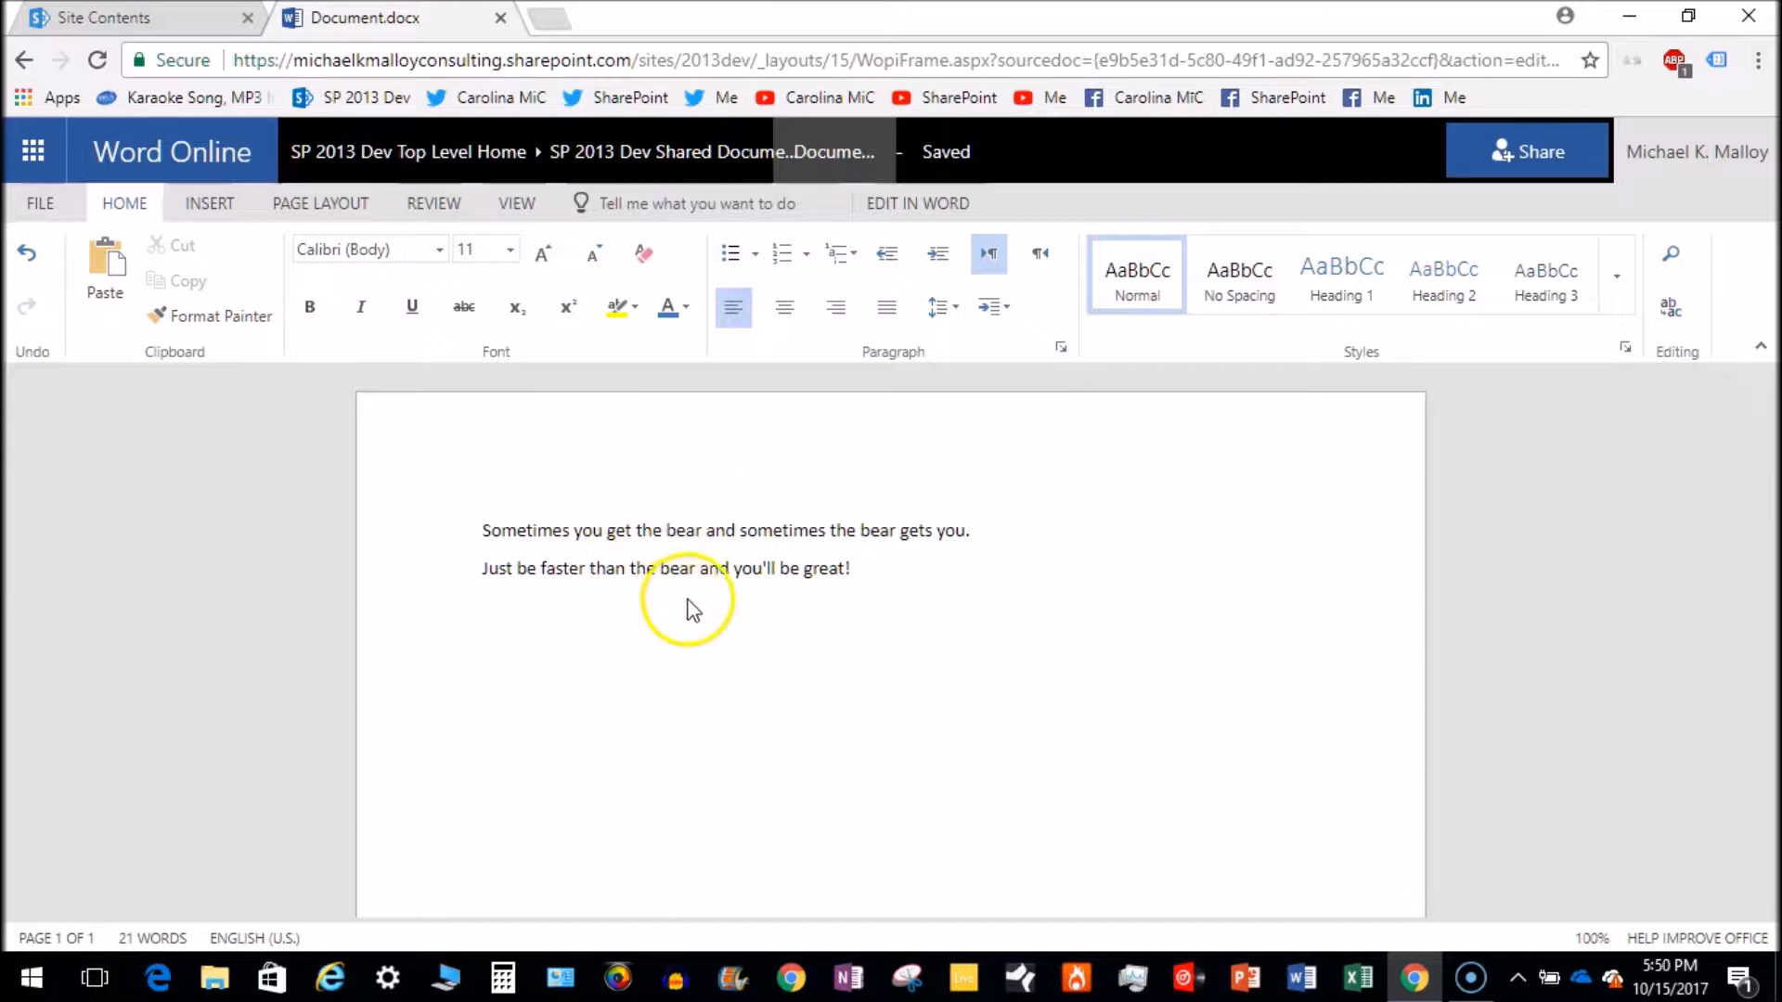
{"action": "mouse_move", "coordinate": [714, 597]}
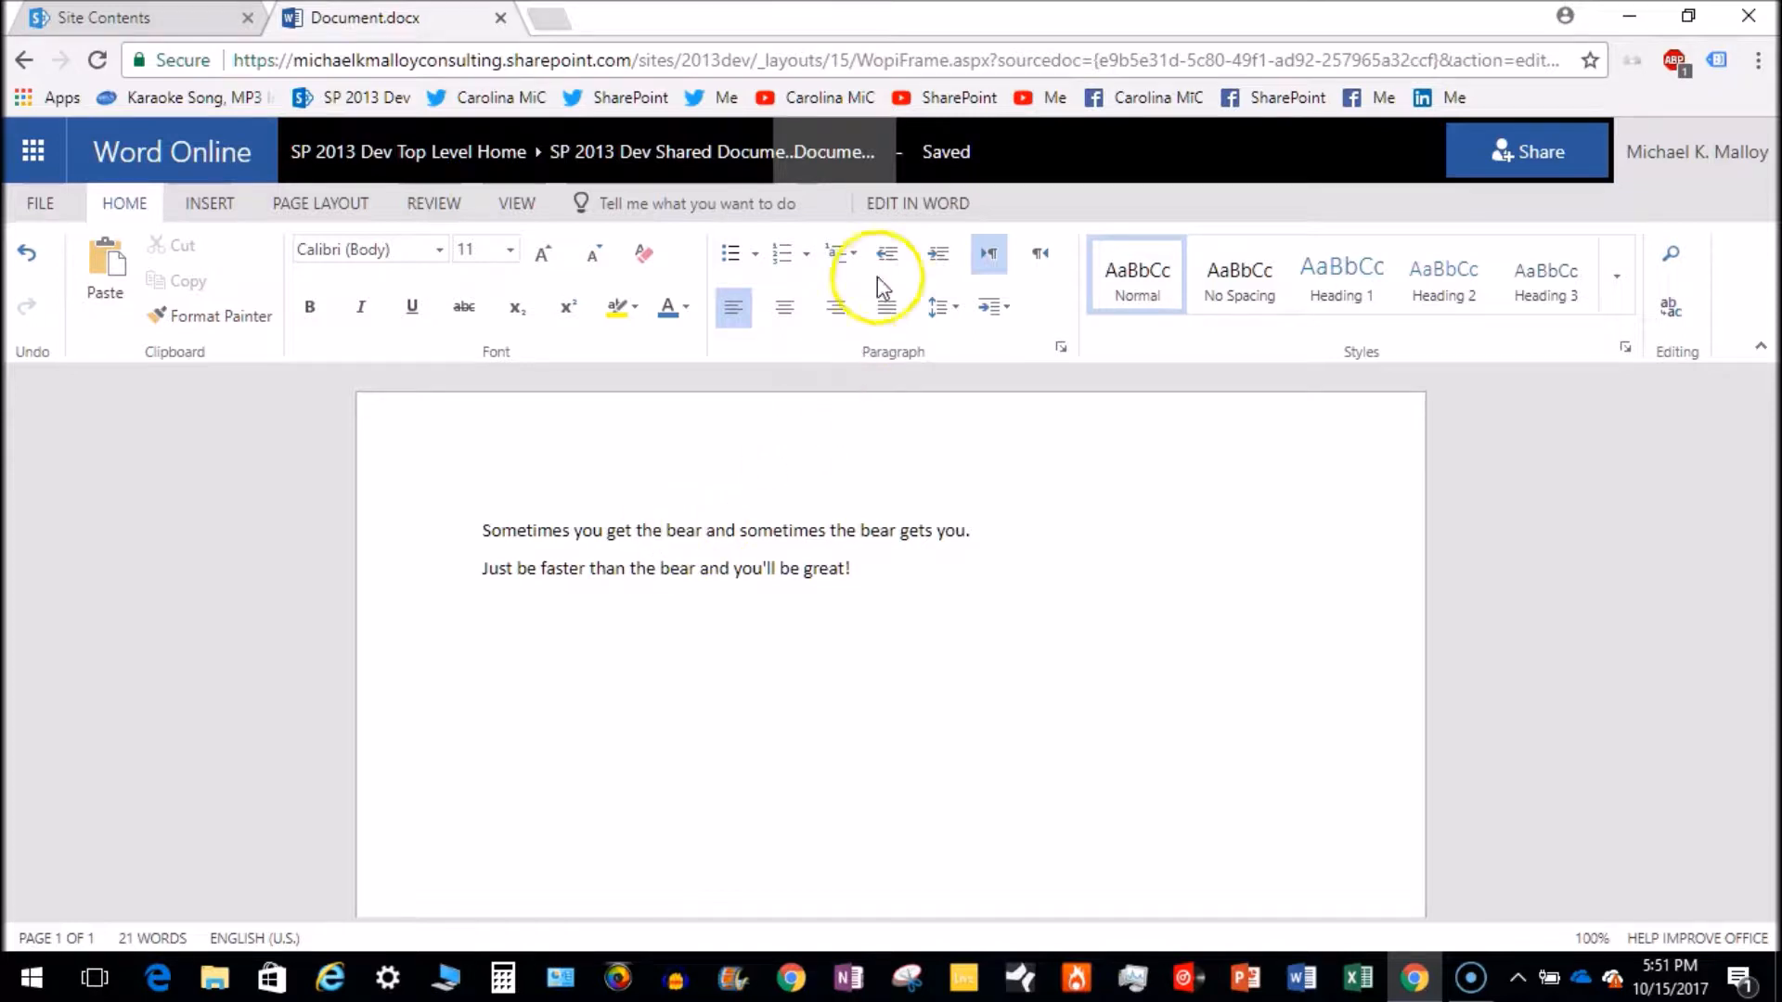
{"action": "mouse_move", "coordinate": [858, 152]}
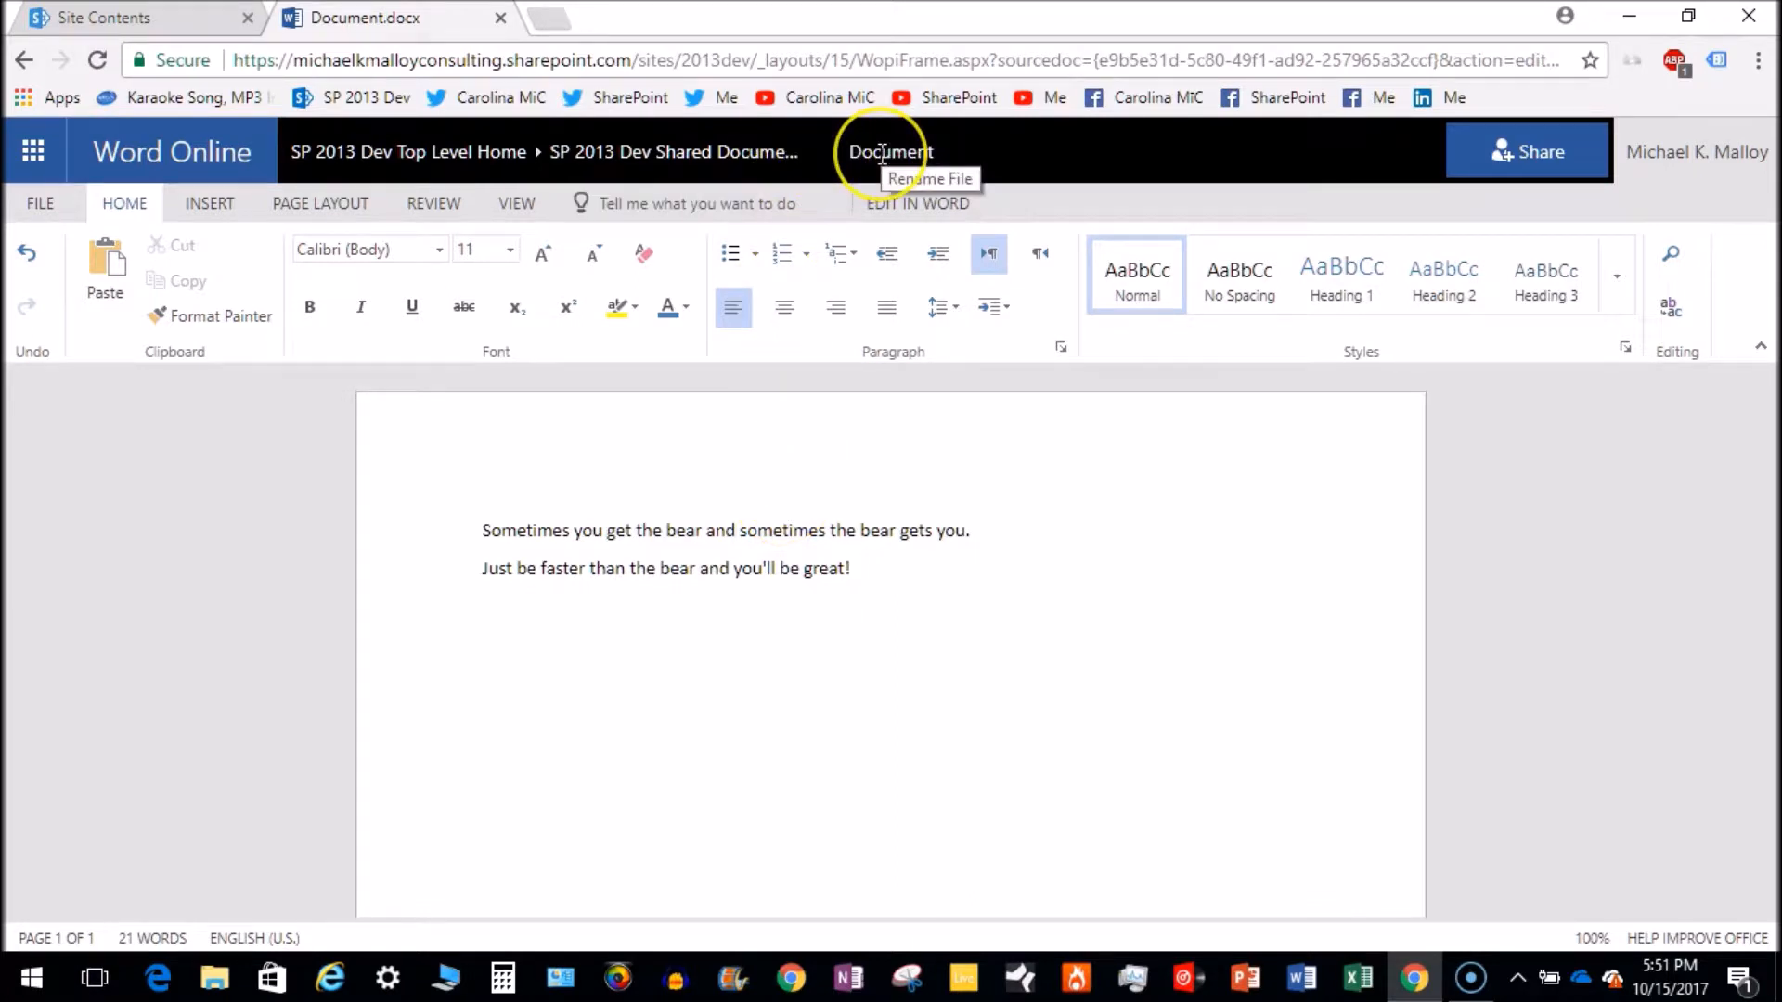
Replace the document title 'Document' with the new name 'SometimesBear'.
{"action": "left_click", "coordinate": [890, 151]}
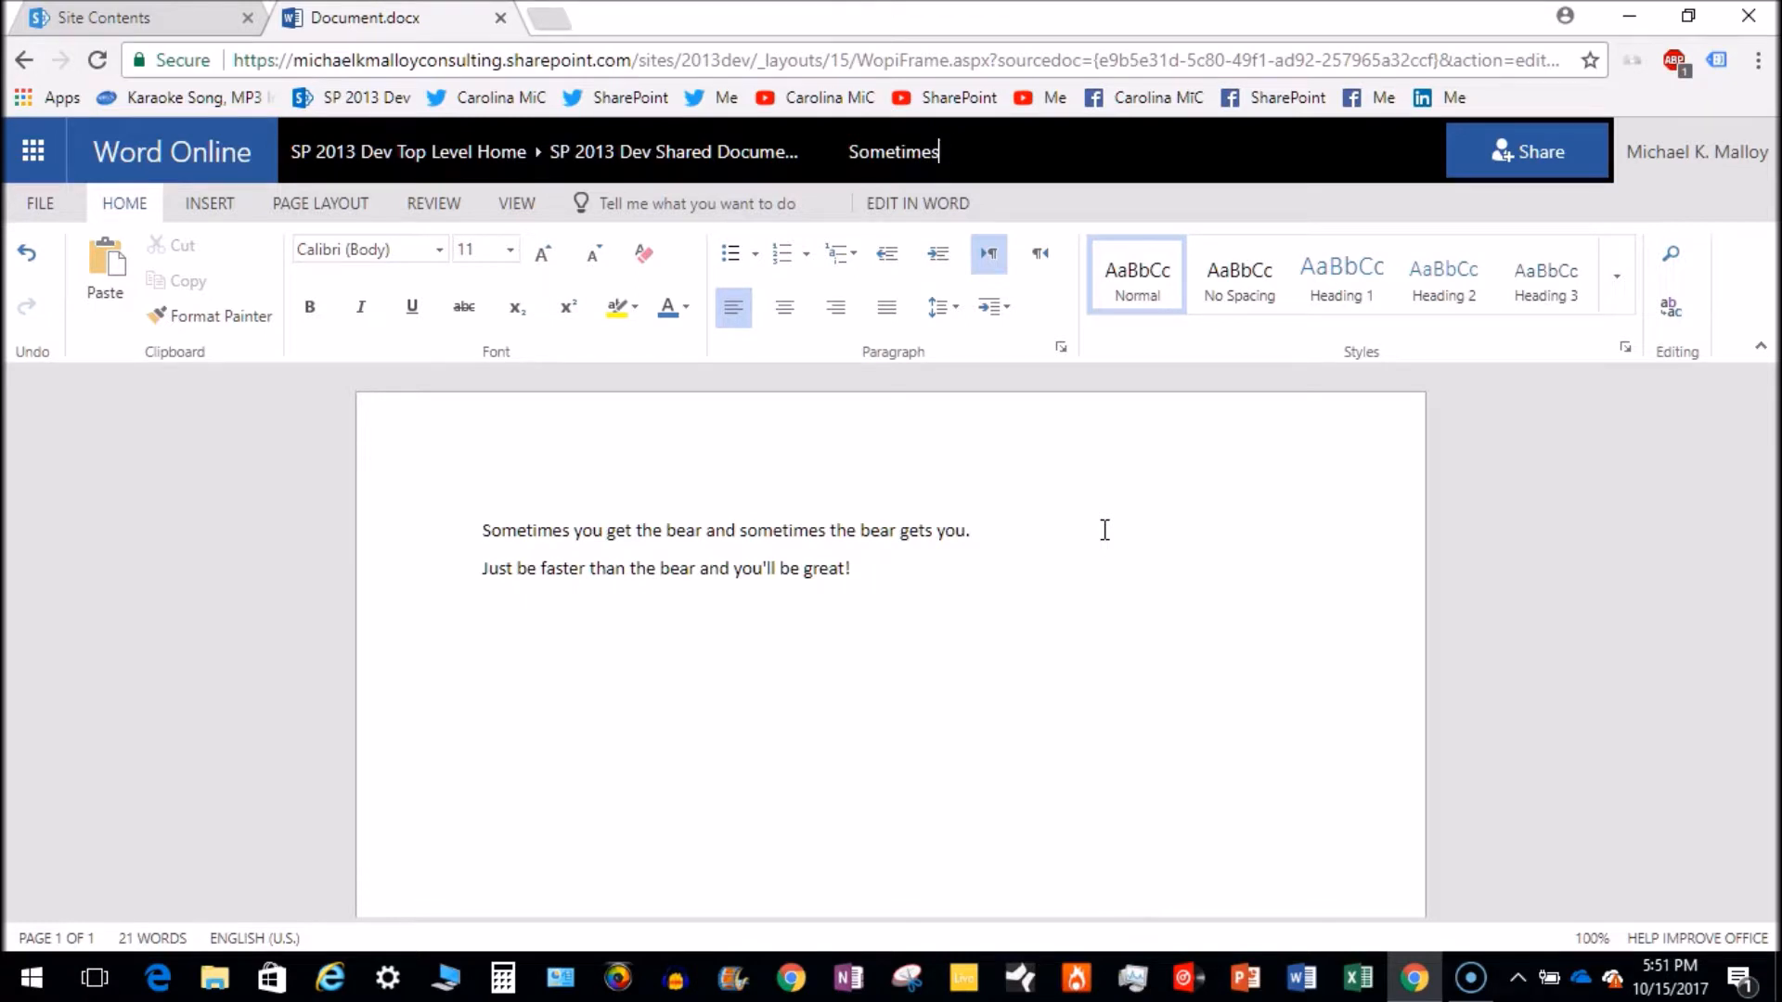
{"action": "type", "text": "Bear"}
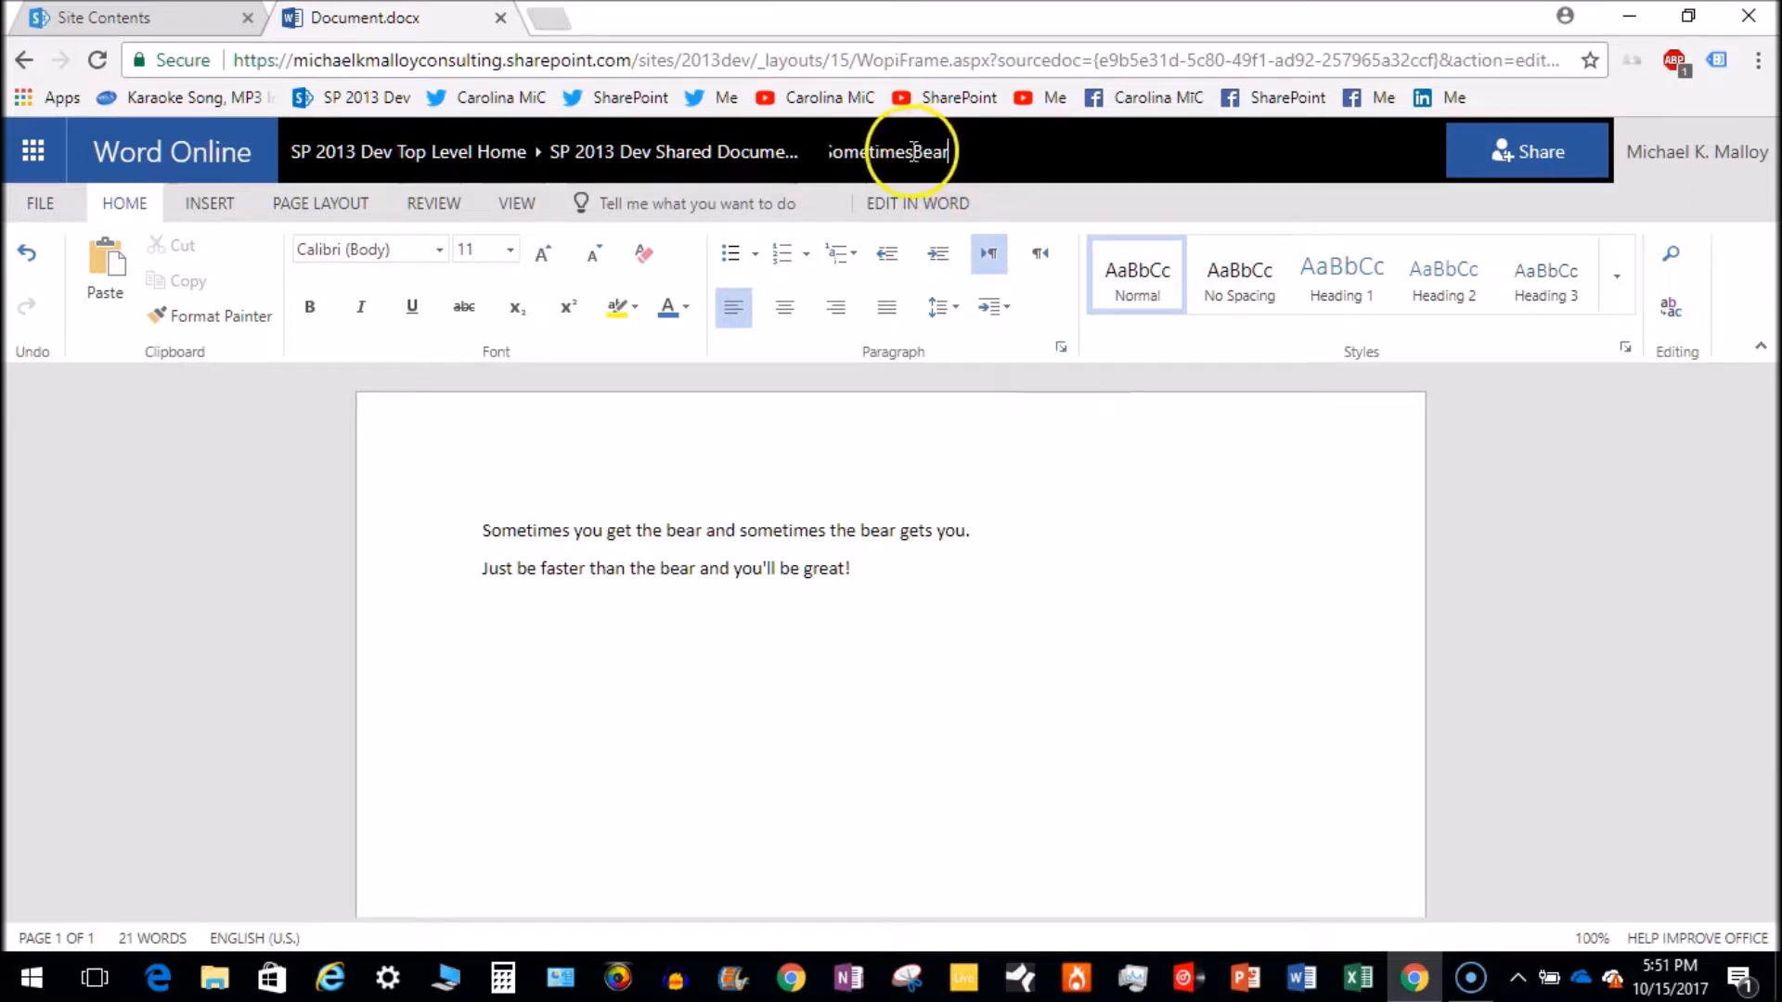
{"action": "mouse_move", "coordinate": [892, 151]}
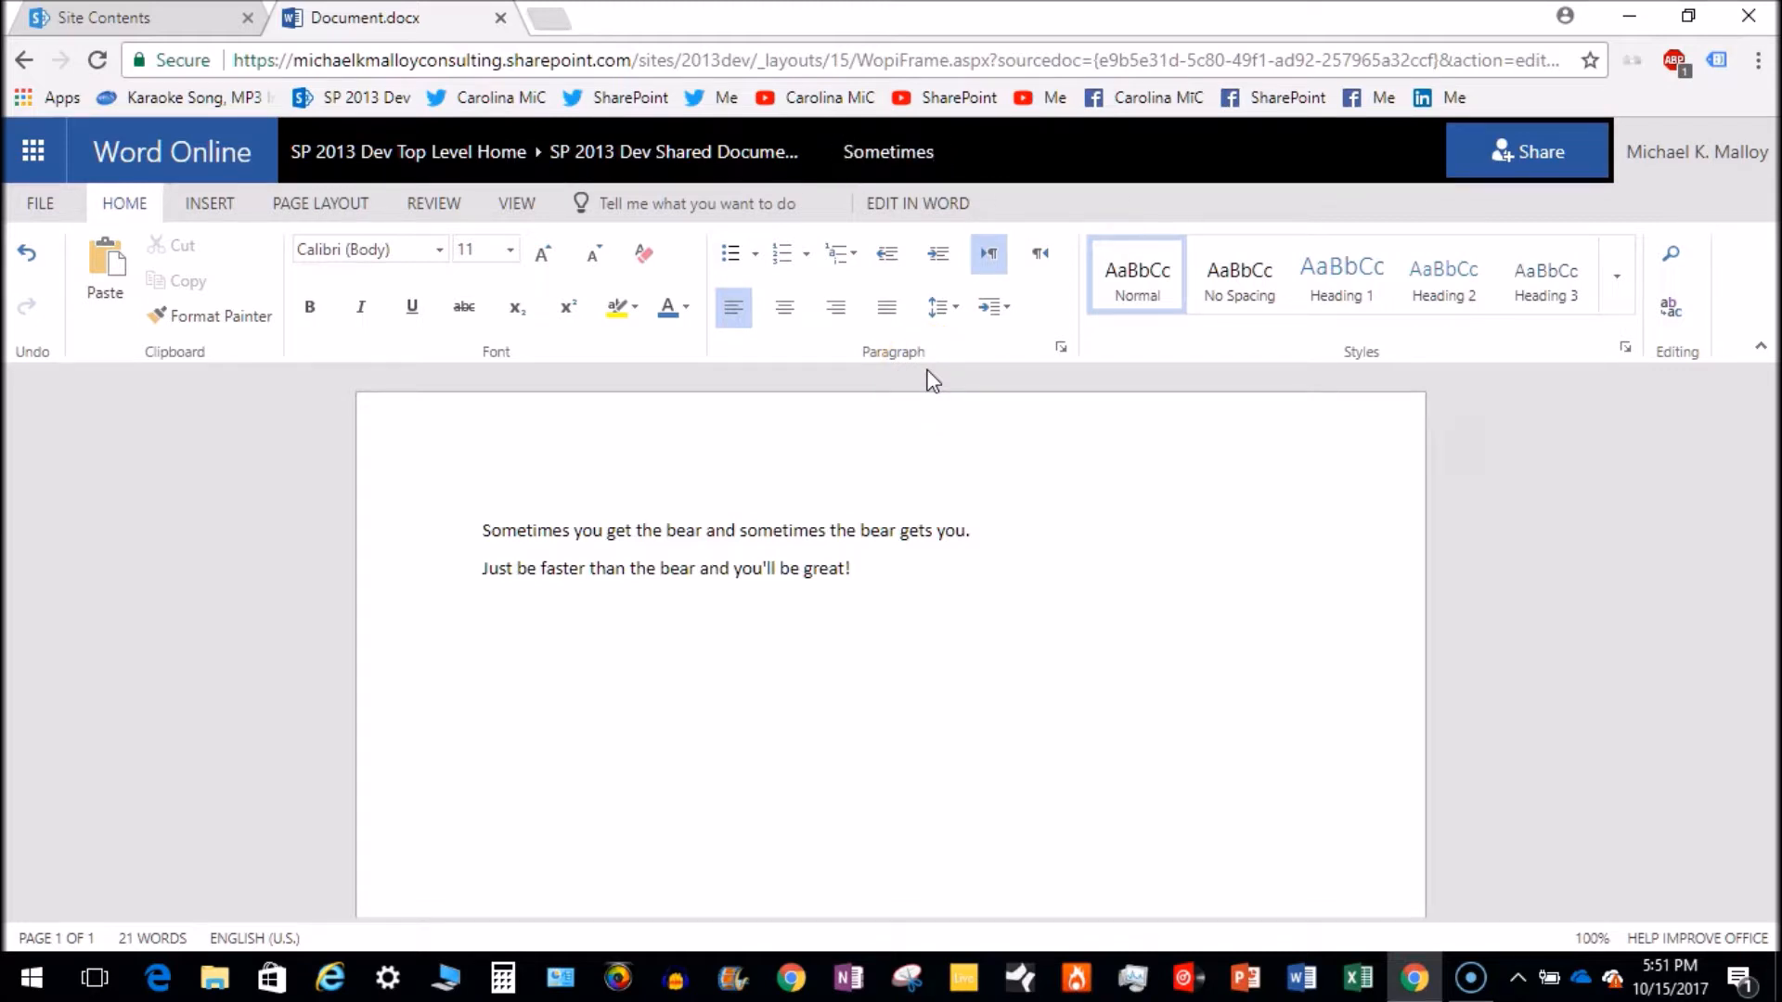
Retype the file name as 'Sometimes_Bear' in the title bar rename box.
{"action": "type", "text": "Sometimes_Bea"}
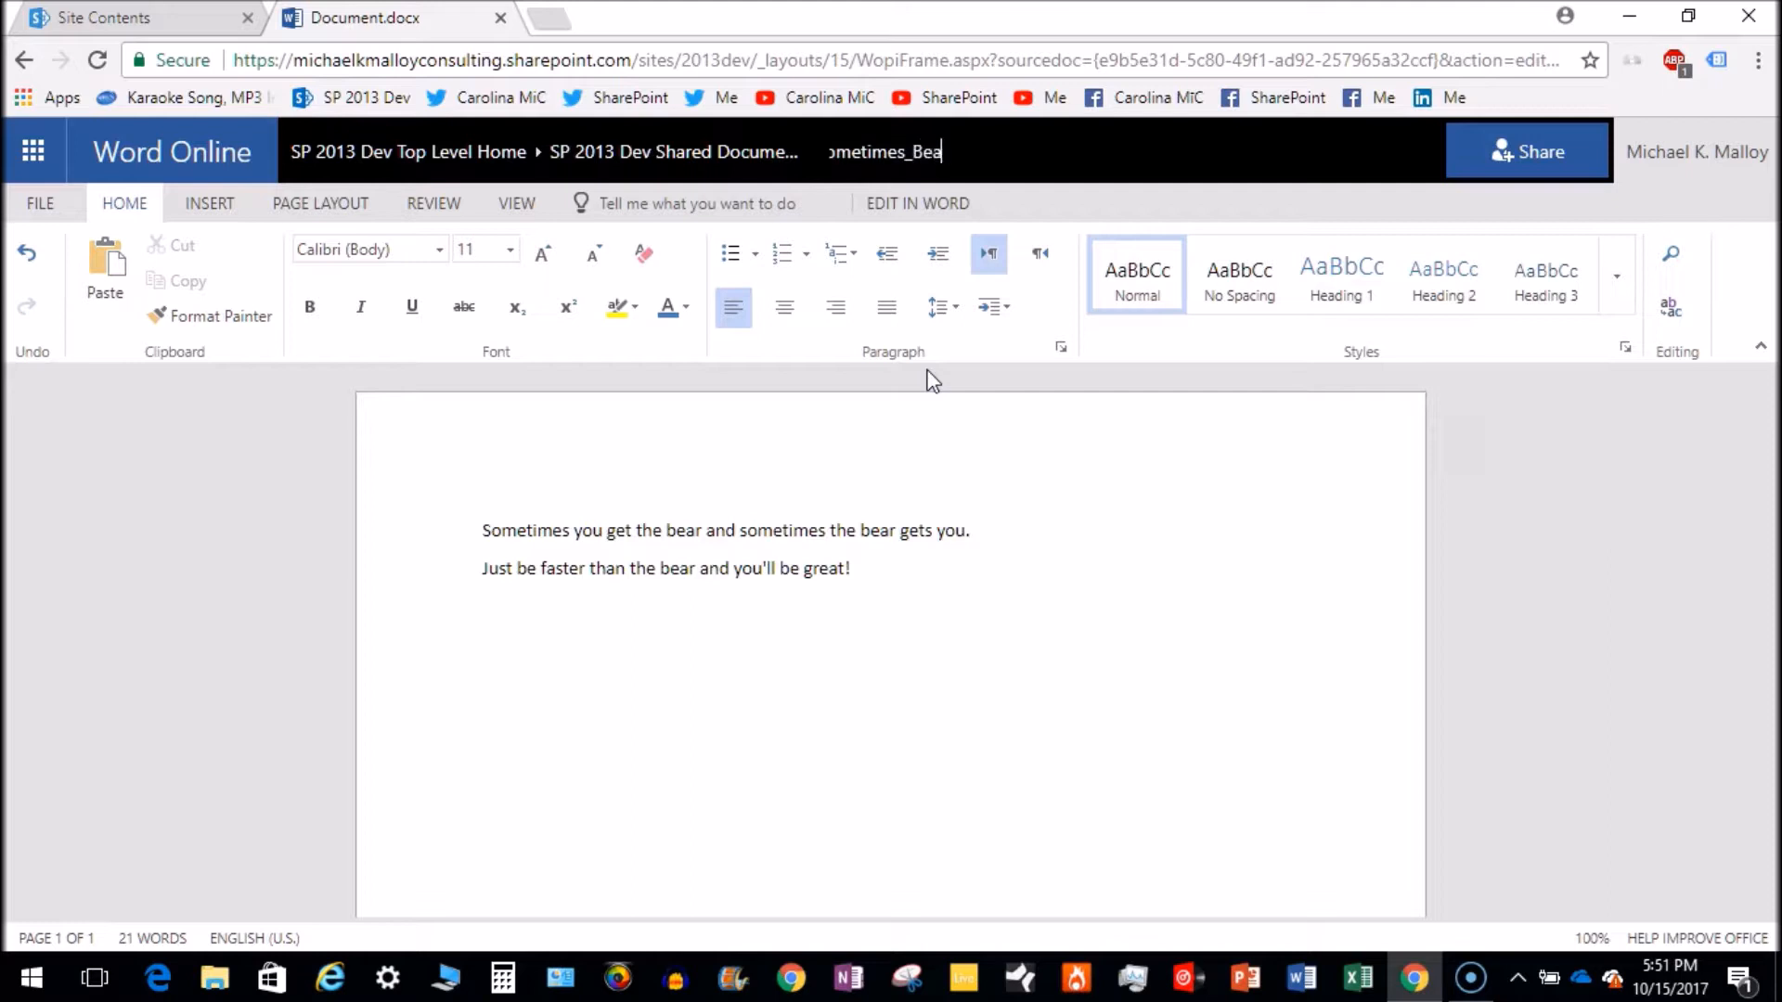
{"action": "type", "text": "r"}
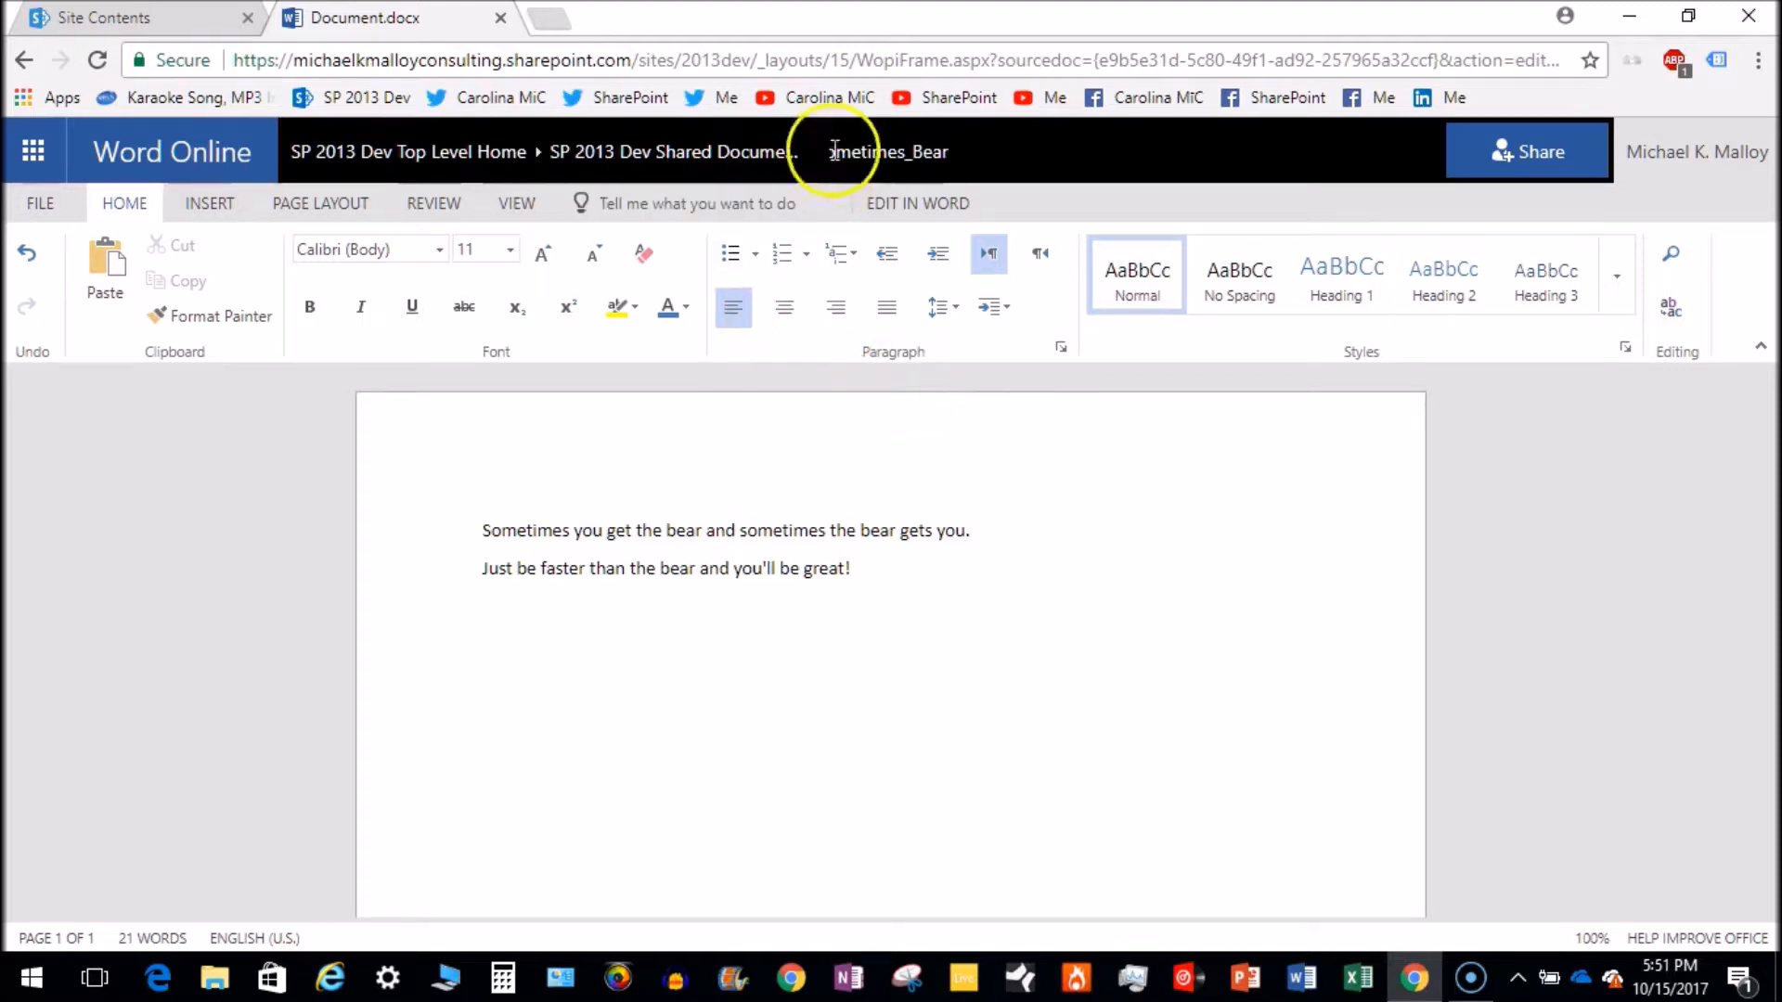
{"action": "left_click", "coordinate": [886, 151]}
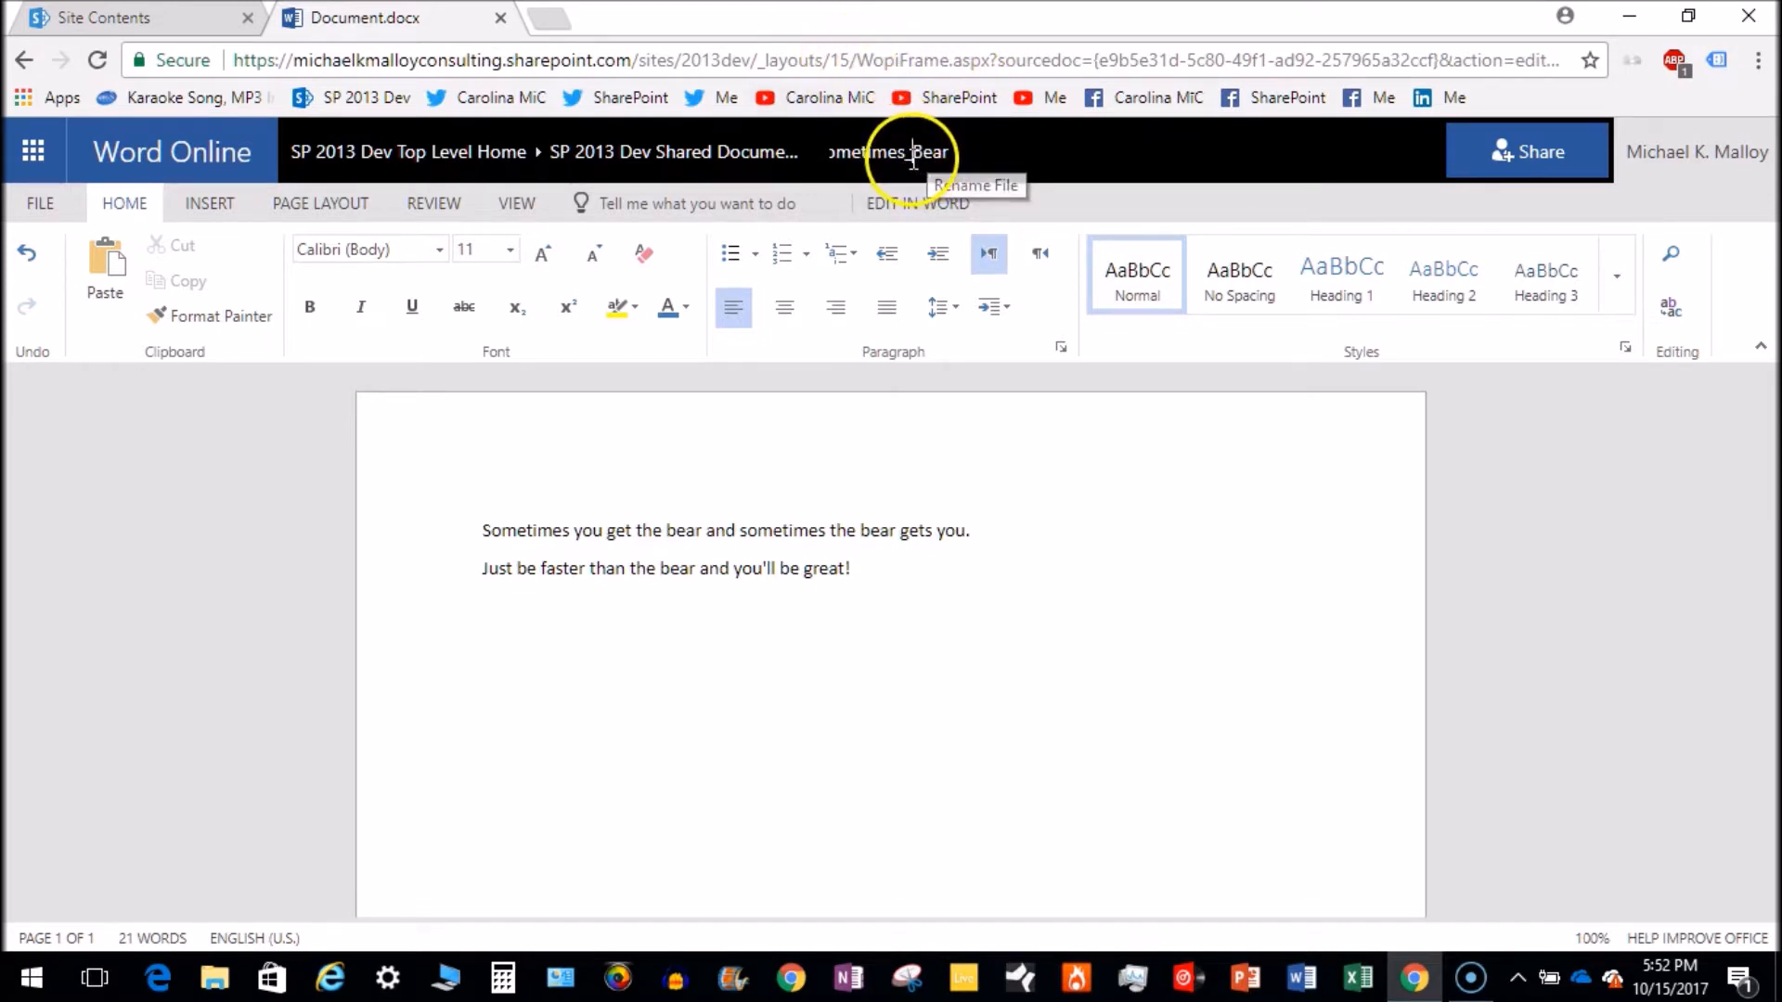
{"action": "mouse_move", "coordinate": [872, 188]}
{"action": "type", "text": "-"}
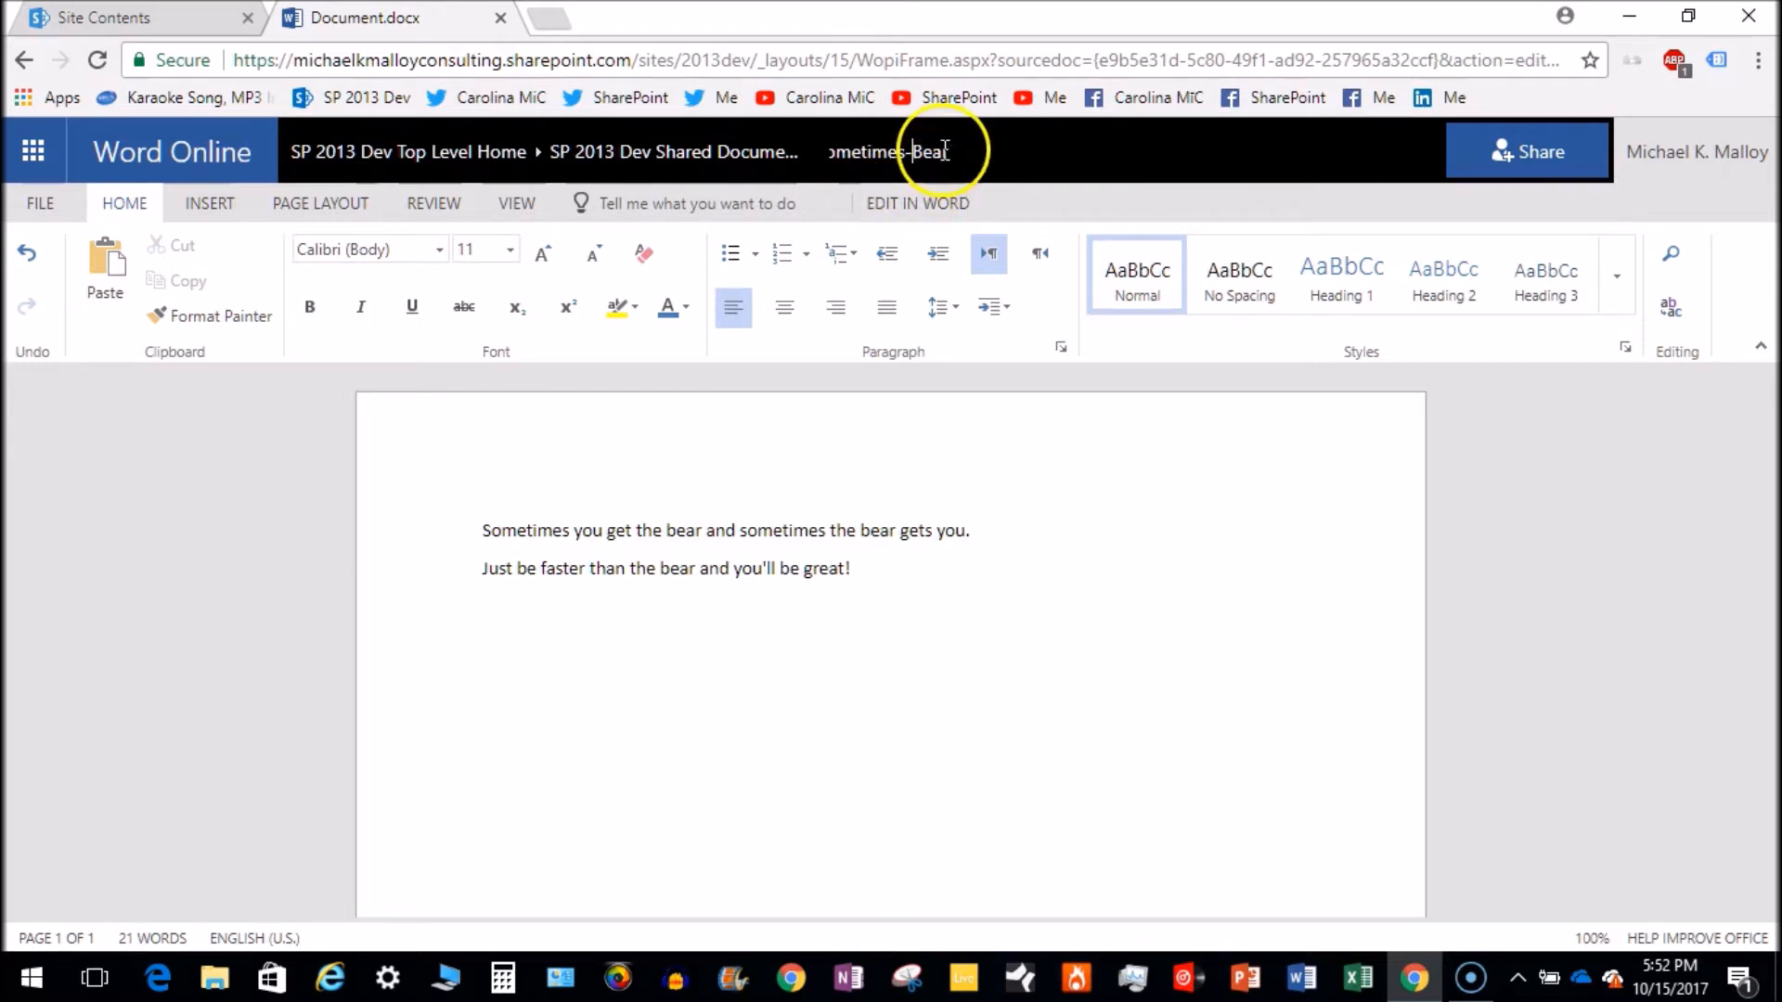
{"action": "mouse_move", "coordinate": [920, 151]}
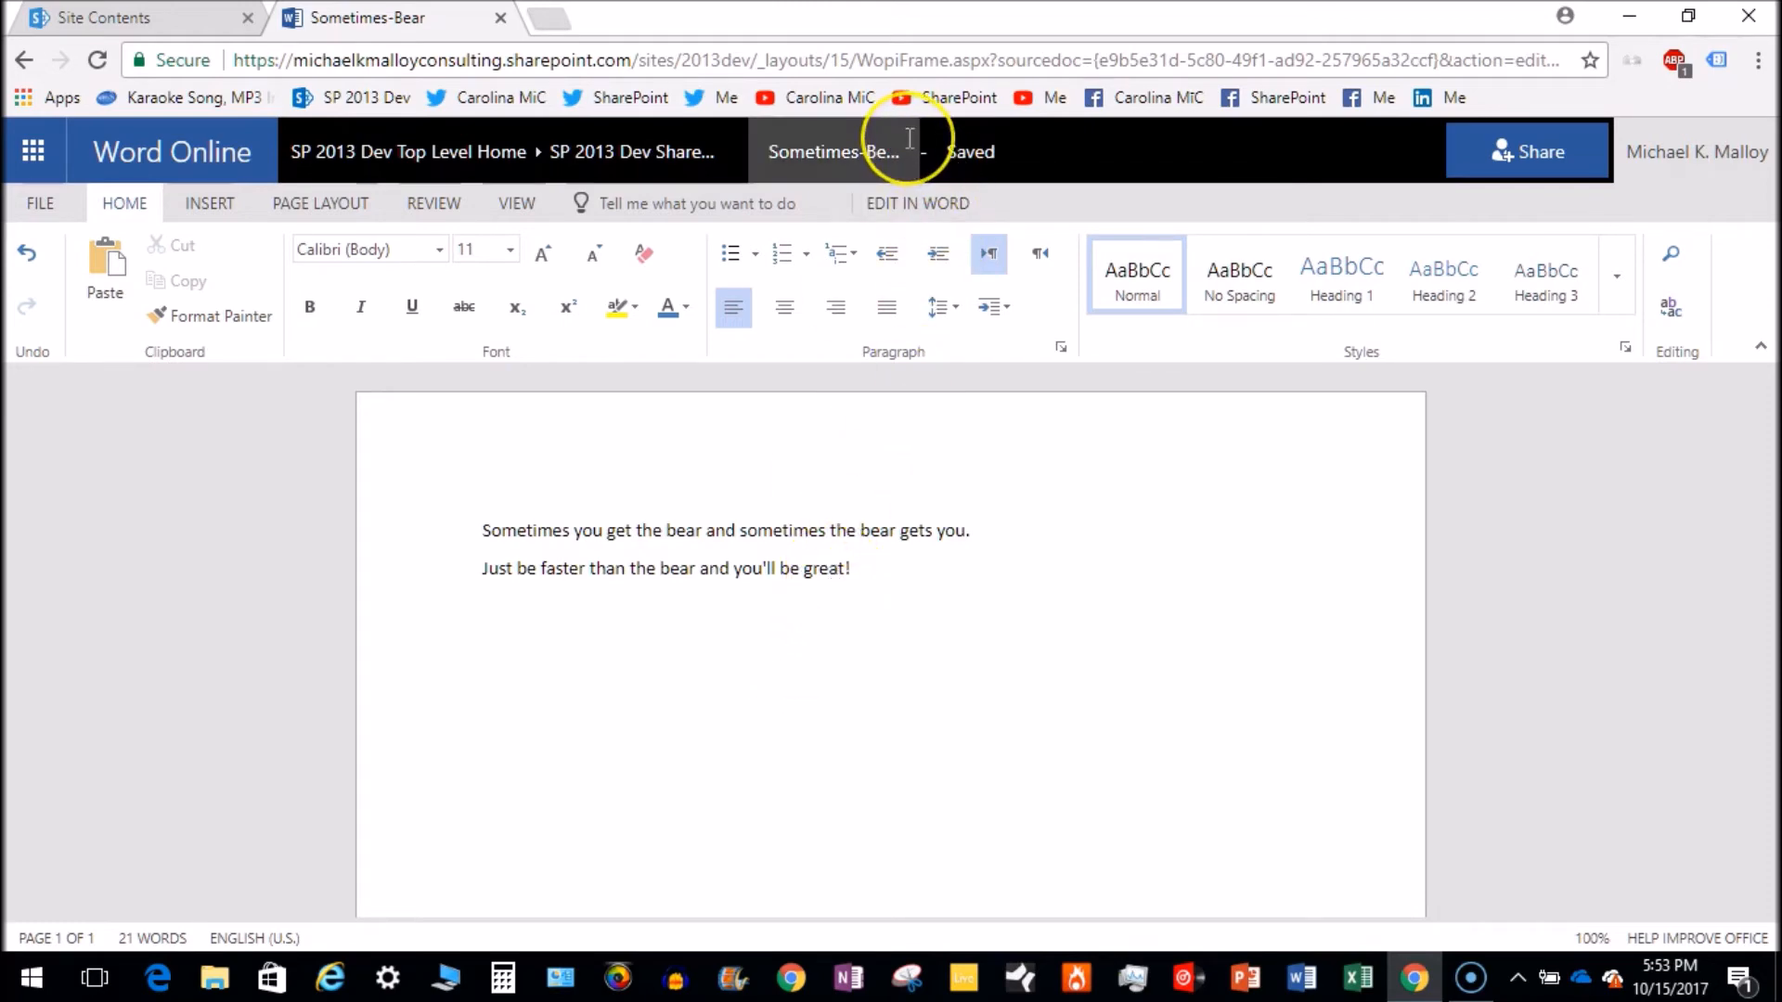
{"action": "mouse_move", "coordinate": [835, 151]}
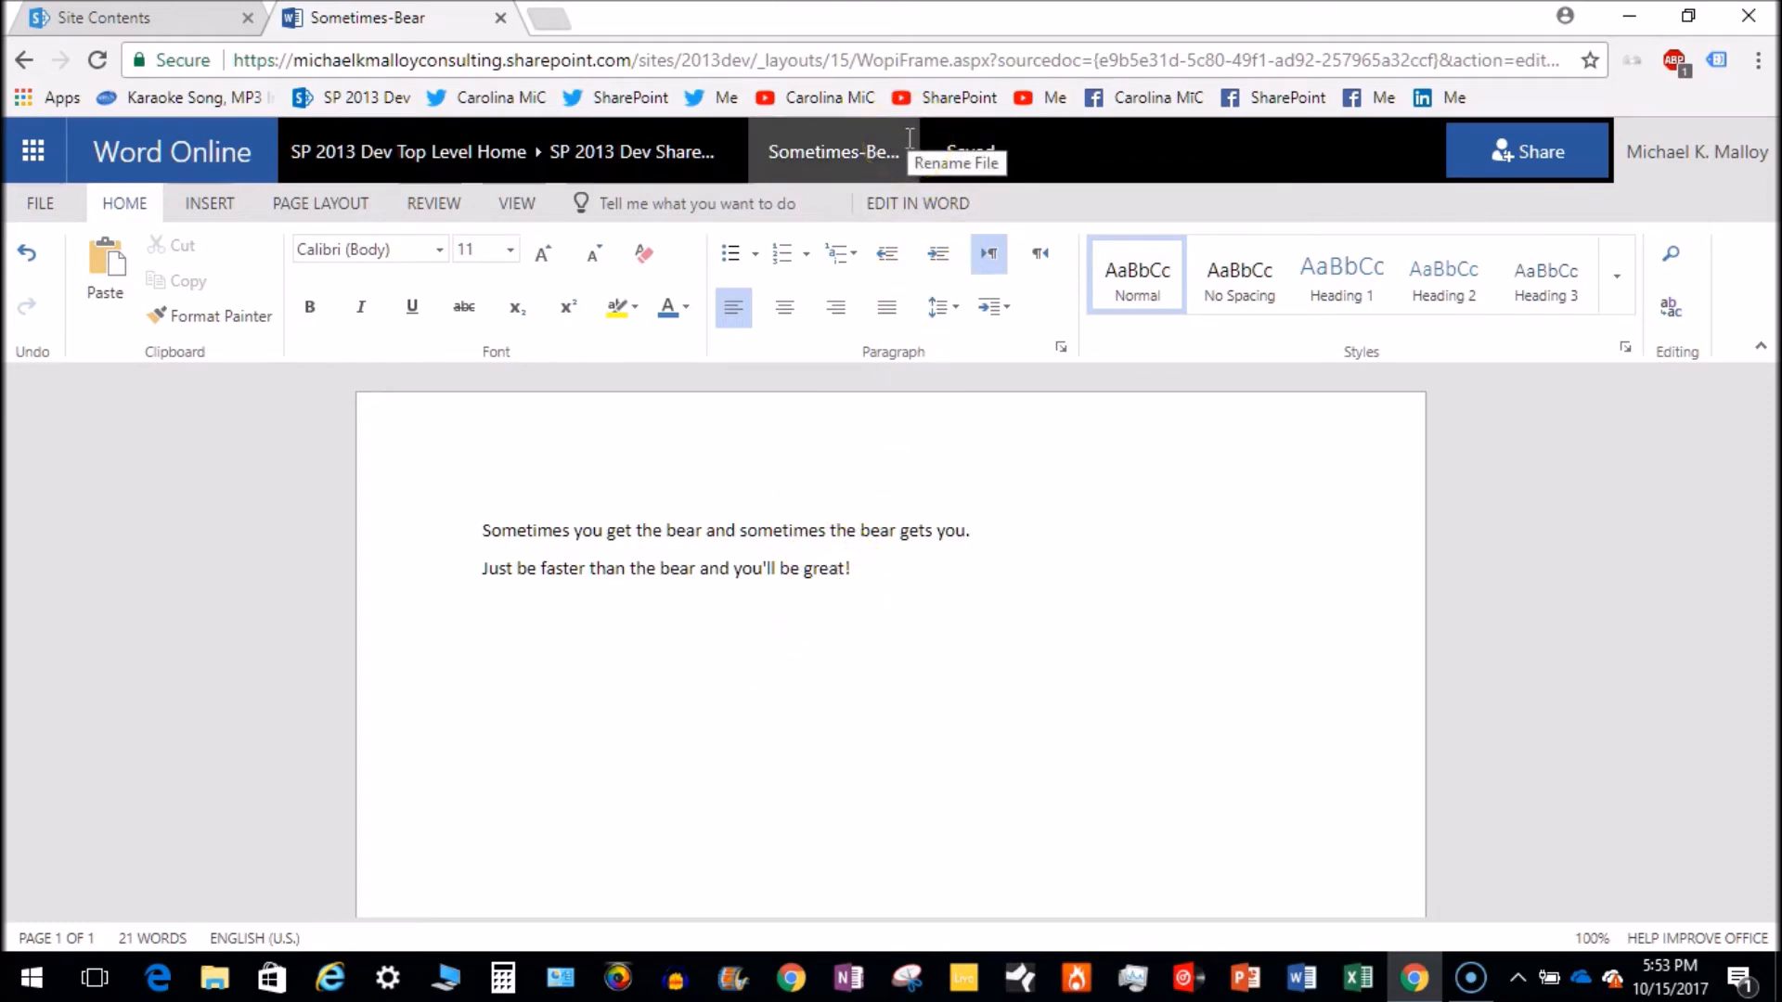